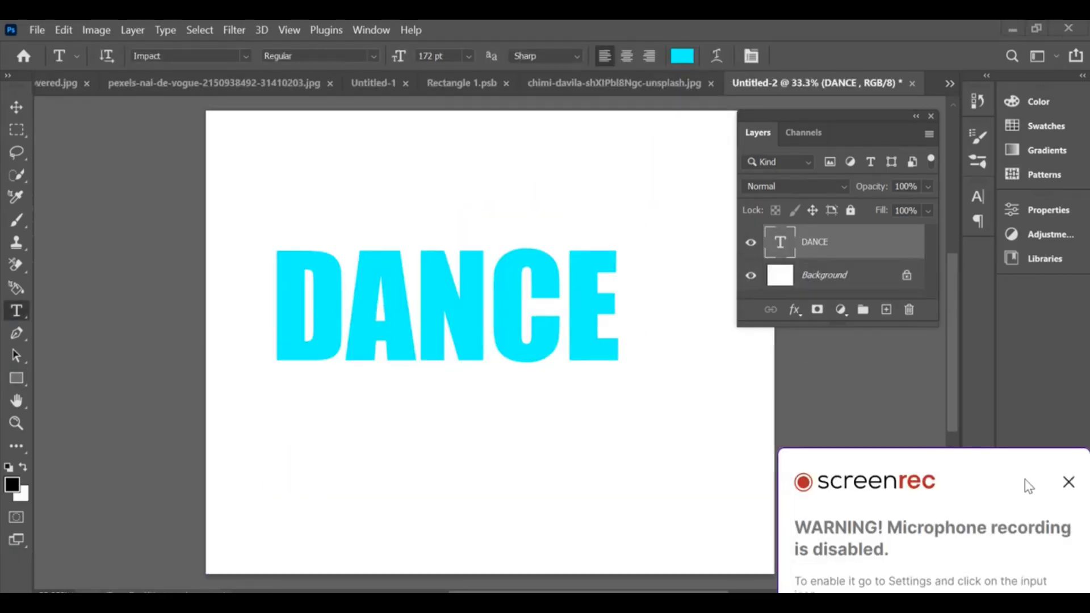
Convert the cyan DANCE text layer into a smart object.
{"action": "left_click", "coordinate": [1069, 481]}
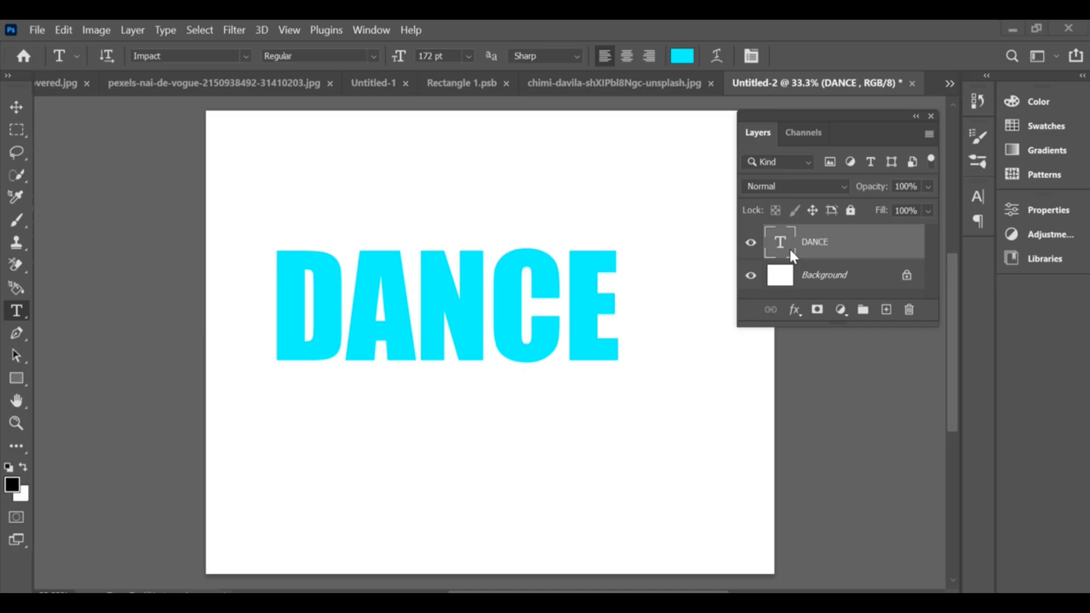
{"action": "right_click", "coordinate": [792, 254]}
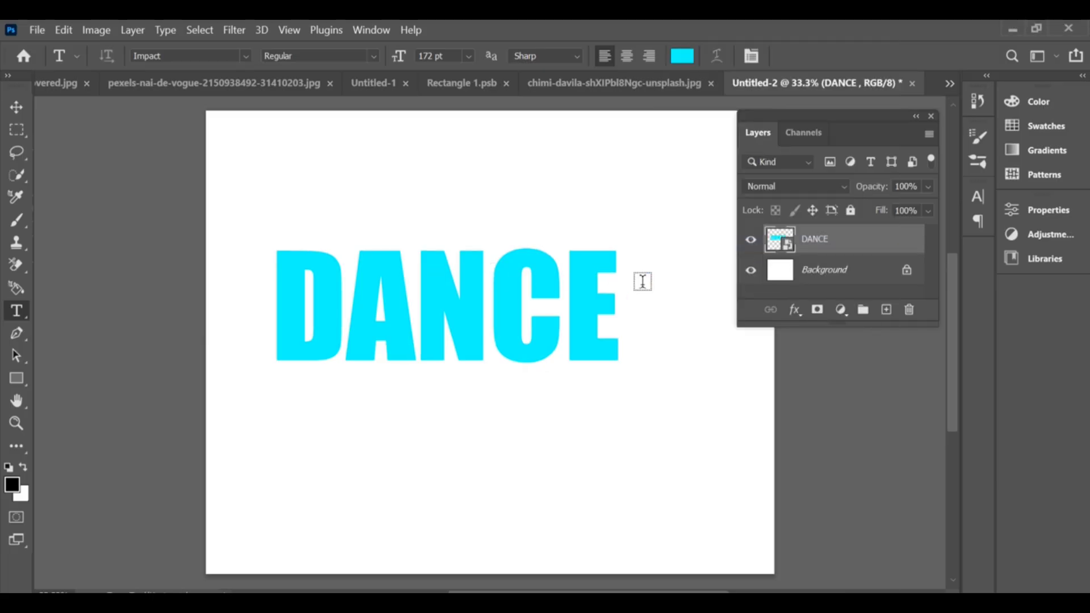
Distort DANCE into perspective, small on the left and enlarging toward the E.
{"action": "key", "text": "Ctrl+t"}
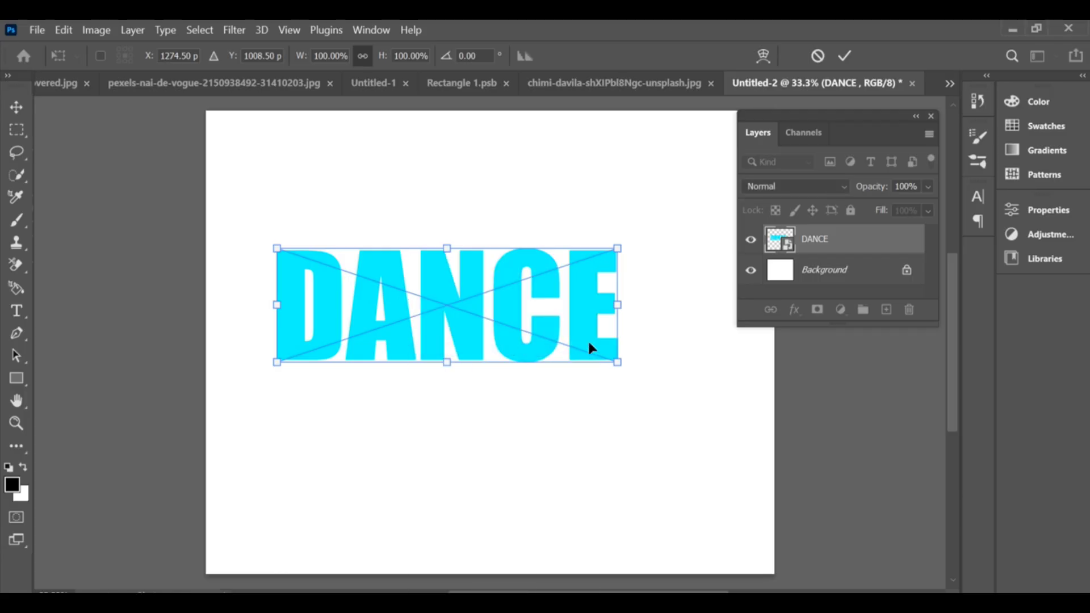
{"action": "left_click_drag", "start_coordinate": [618, 362], "coordinate": [699, 366]}
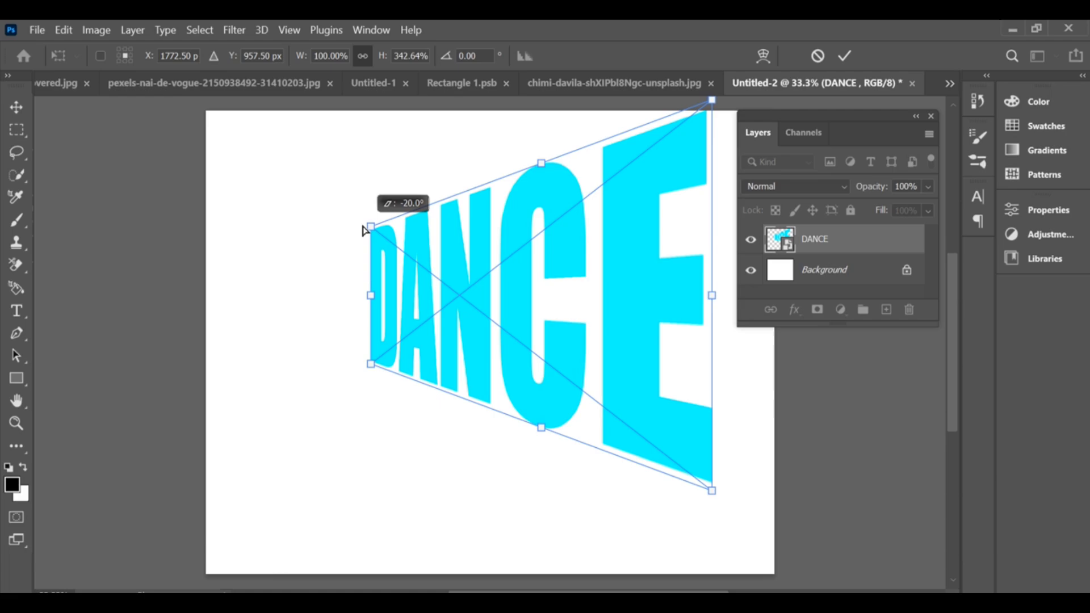
{"action": "left_click_drag", "start_coordinate": [369, 227], "coordinate": [369, 248]}
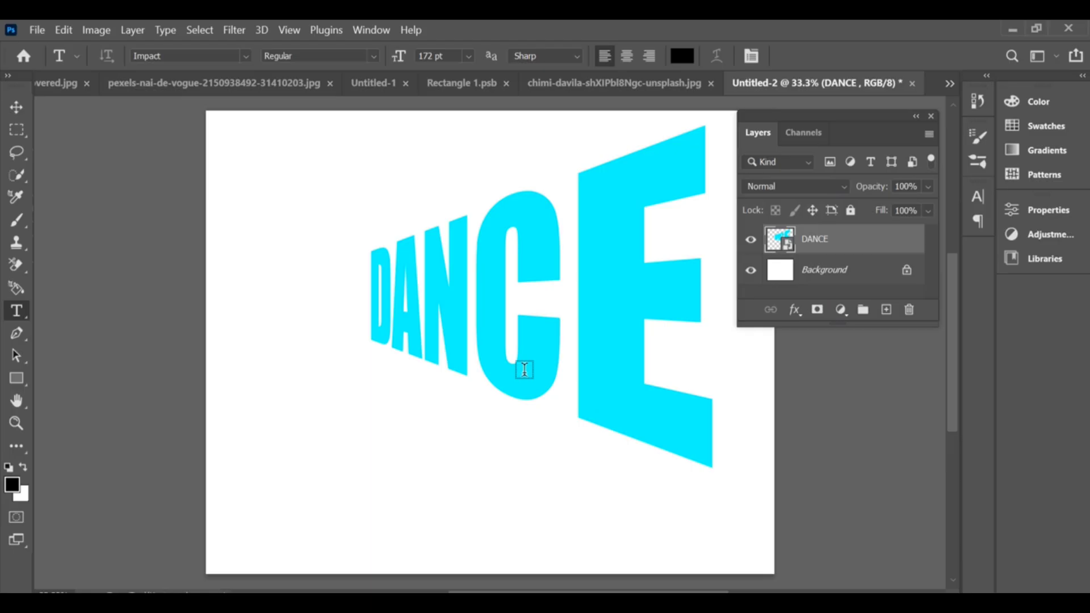
Draw a black-filled rectangle on a new layer covering the canvas bottom beneath DANCE.
{"action": "left_click", "coordinate": [16, 377]}
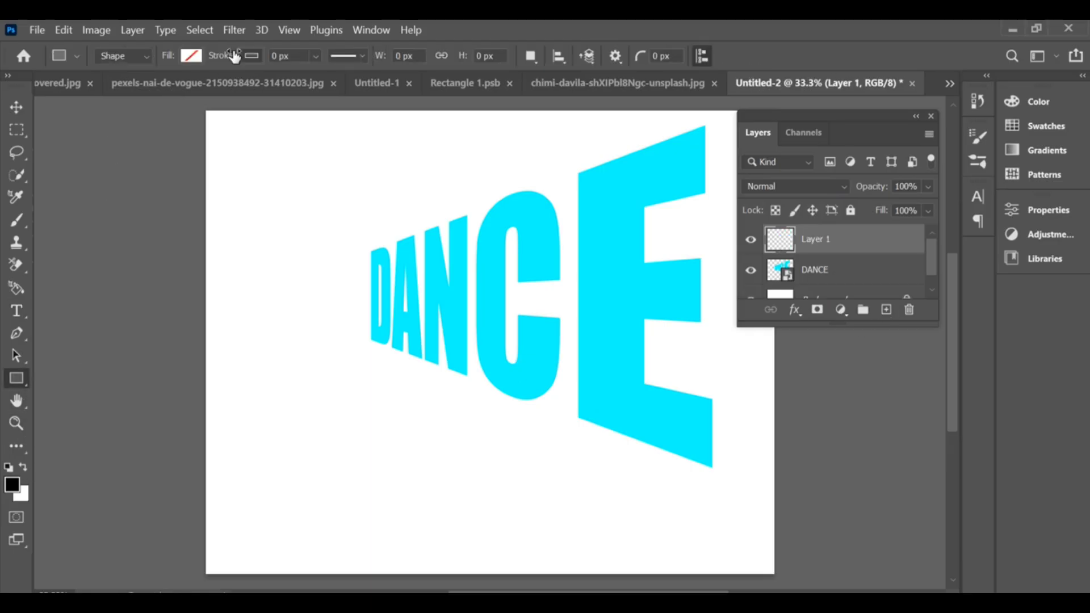
{"action": "mouse_move", "coordinate": [180, 70]}
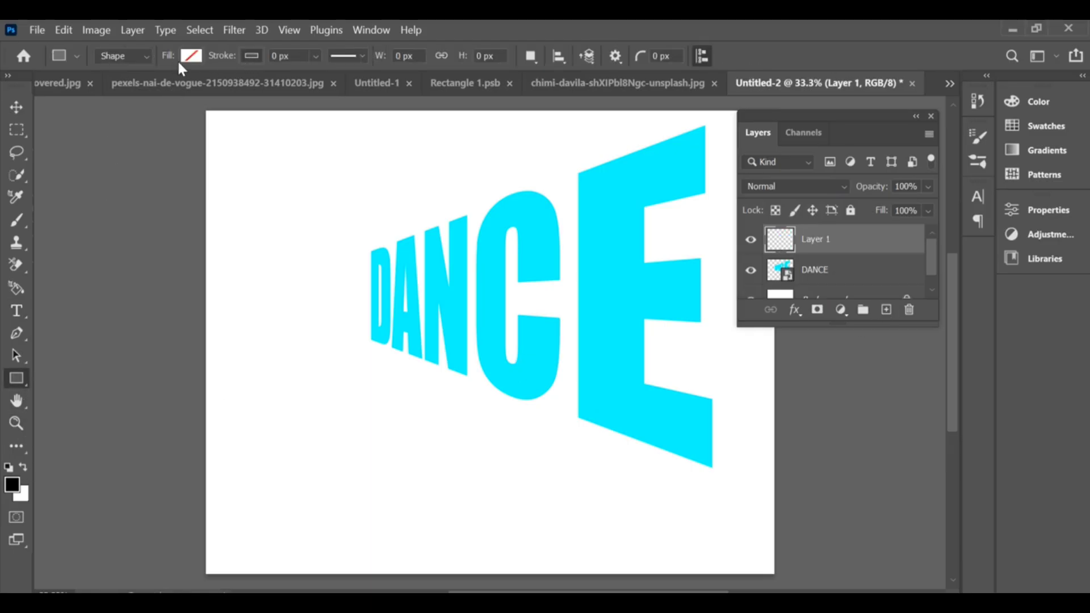
{"action": "left_click", "coordinate": [191, 56]}
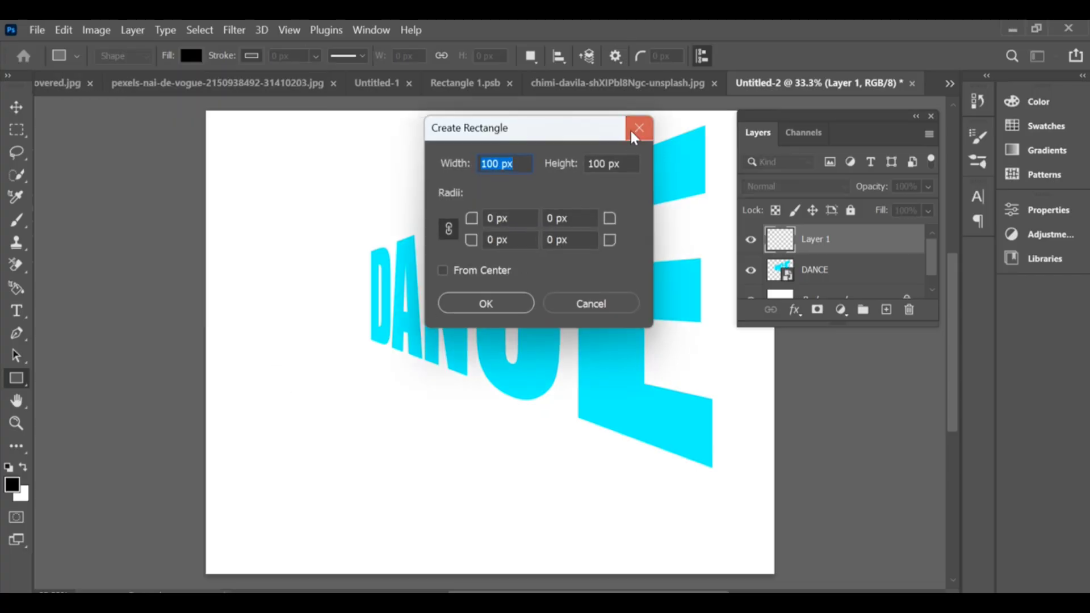
{"action": "left_click", "coordinate": [639, 128]}
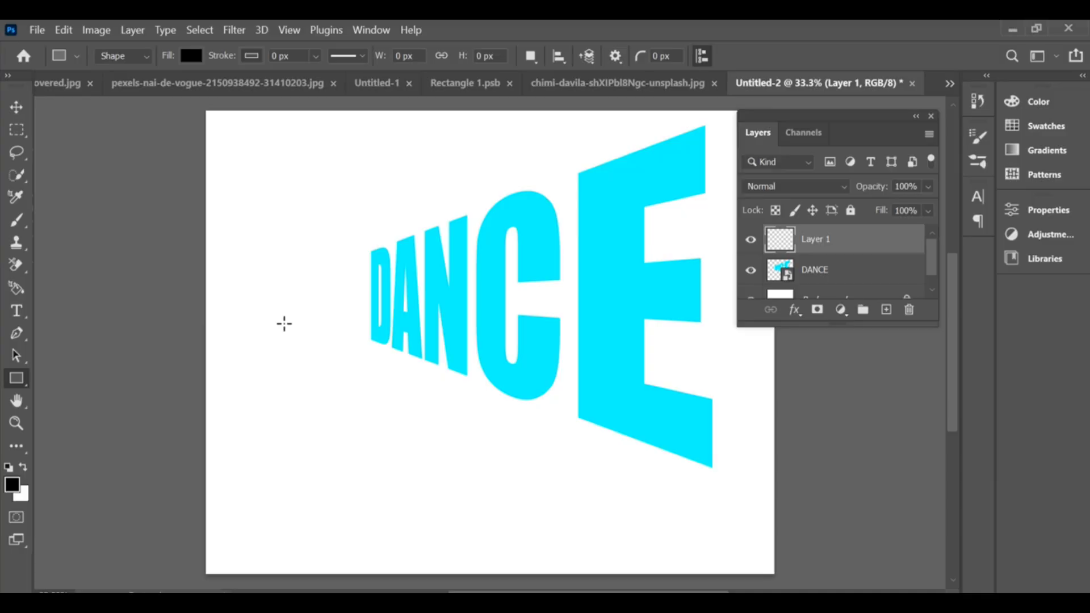
{"action": "left_click_drag", "start_coordinate": [213, 367], "coordinate": [716, 571]}
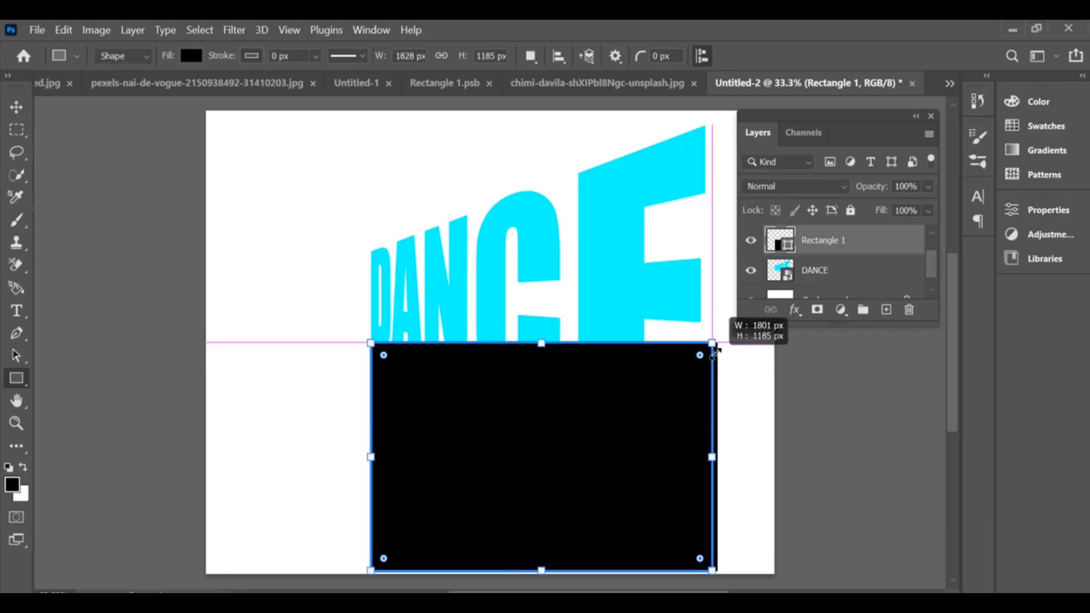
{"action": "left_click_drag", "start_coordinate": [382, 558], "coordinate": [289, 563]}
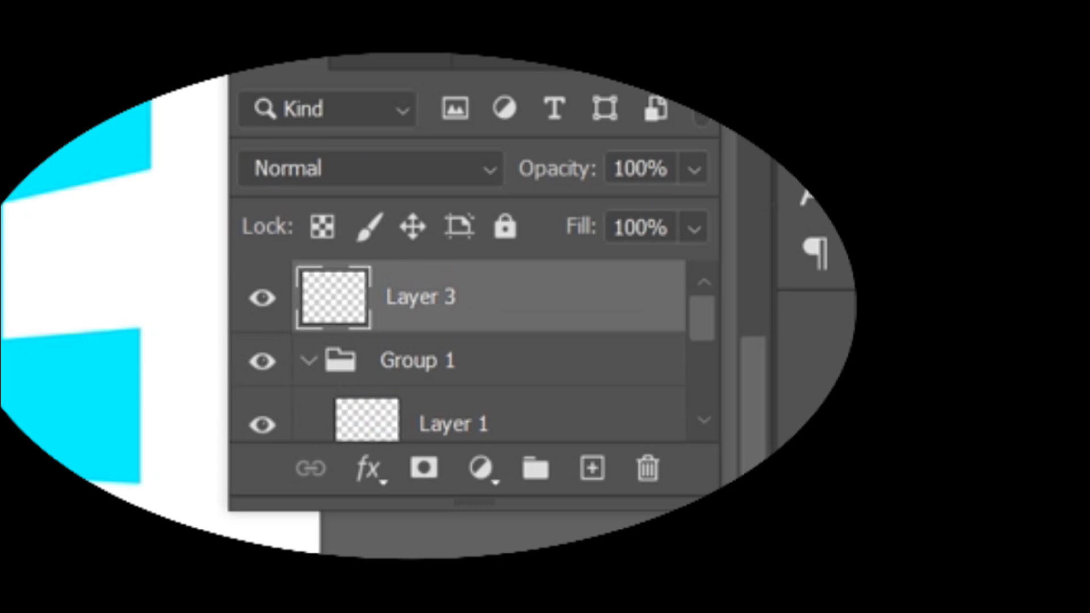
Add a new empty layer above Group 1 holding the text and rectangle.
{"action": "left_click", "coordinate": [35, 29]}
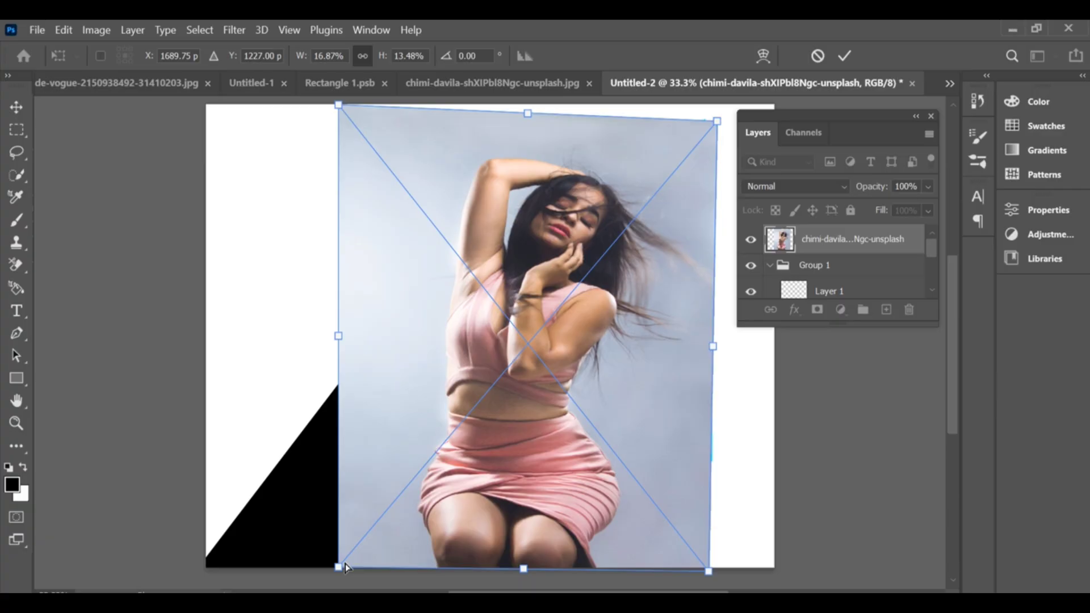
Skew the dancer photo's bottom-left corner so its lower edge leans left.
{"action": "left_click_drag", "start_coordinate": [344, 566], "coordinate": [235, 560]}
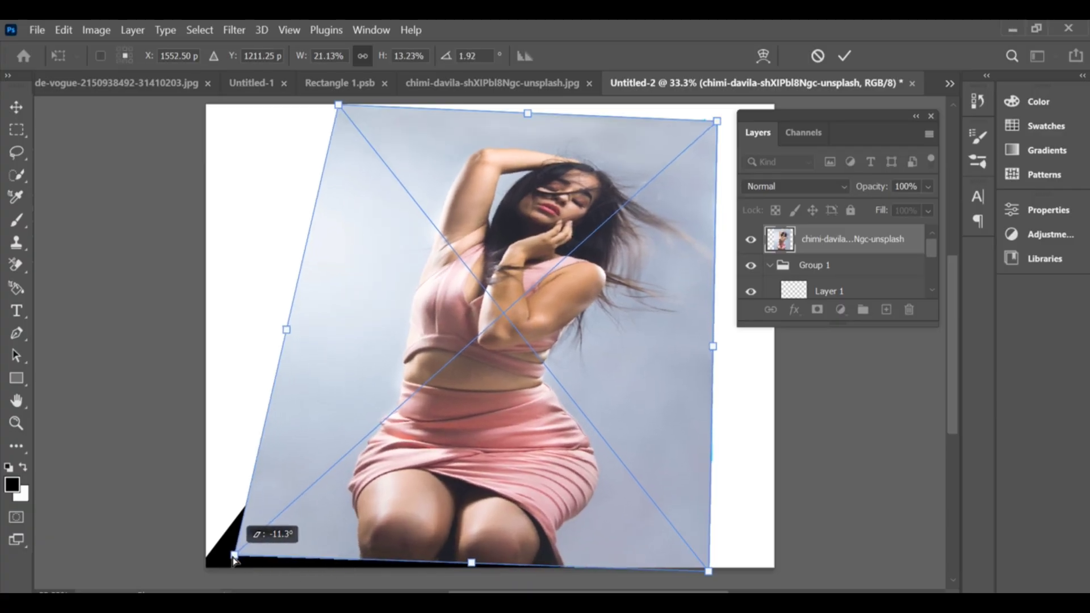
{"action": "left_click_drag", "start_coordinate": [234, 557], "coordinate": [229, 564]}
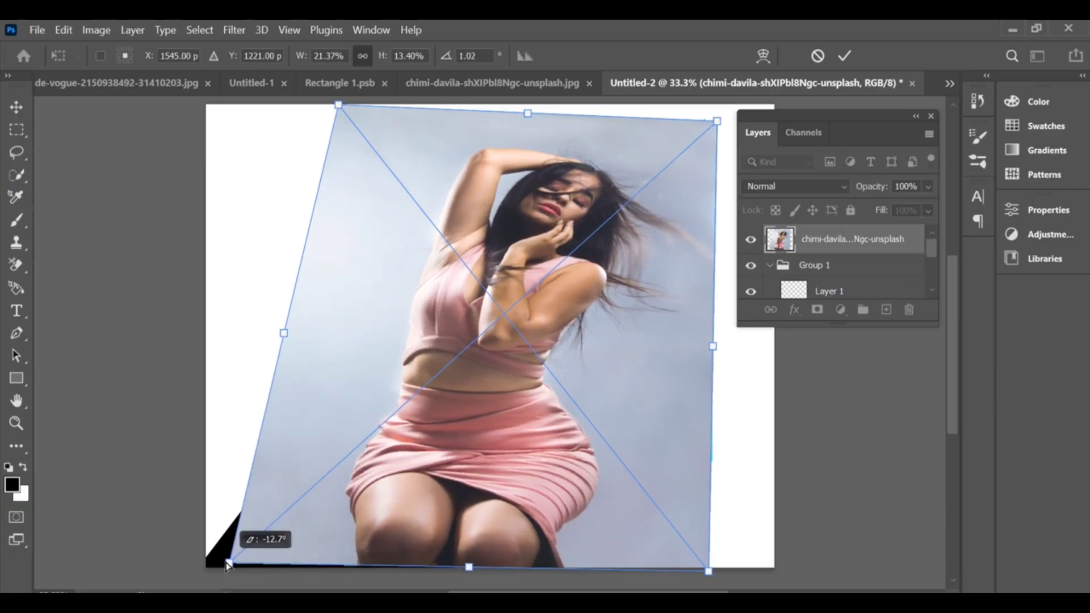
{"action": "left_click_drag", "start_coordinate": [230, 563], "coordinate": [236, 562]}
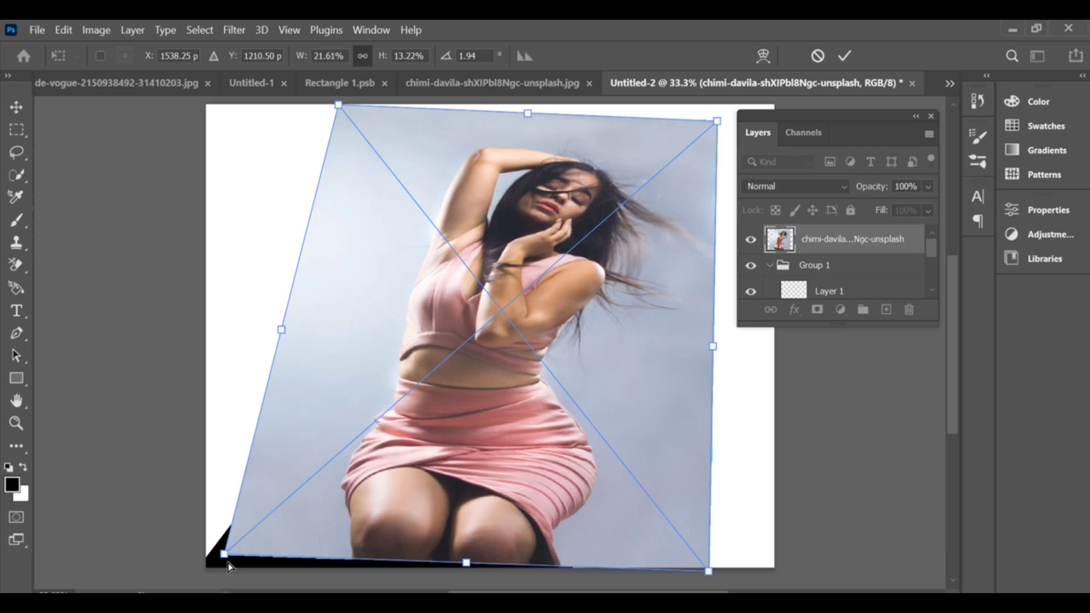
{"action": "left_click_drag", "start_coordinate": [225, 555], "coordinate": [160, 580]}
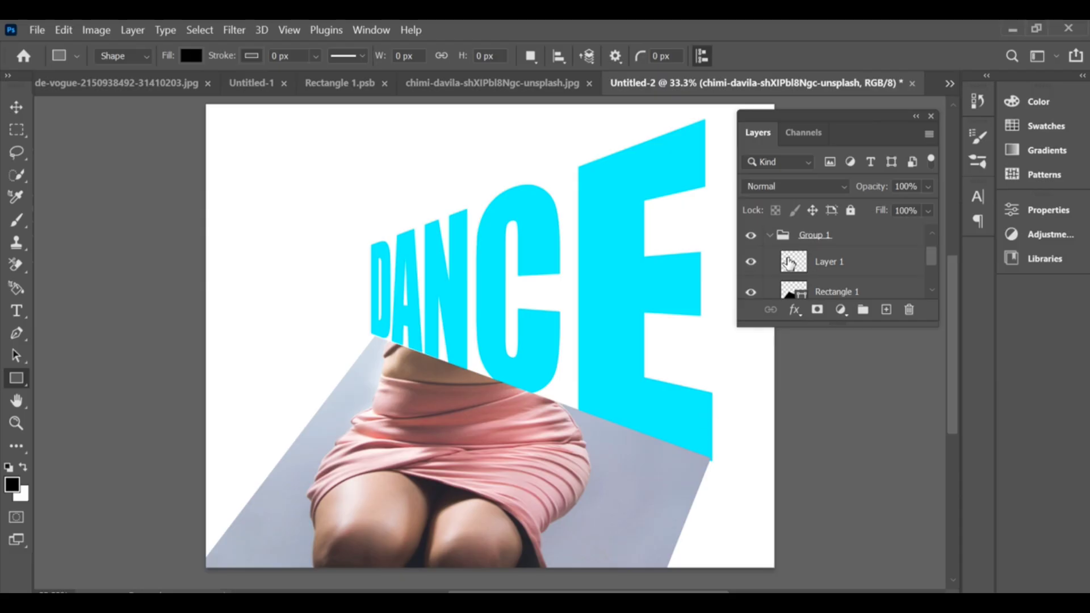
Clip the dancer photo layer to Group 1 with a clipping mask.
{"action": "right_click", "coordinate": [792, 260]}
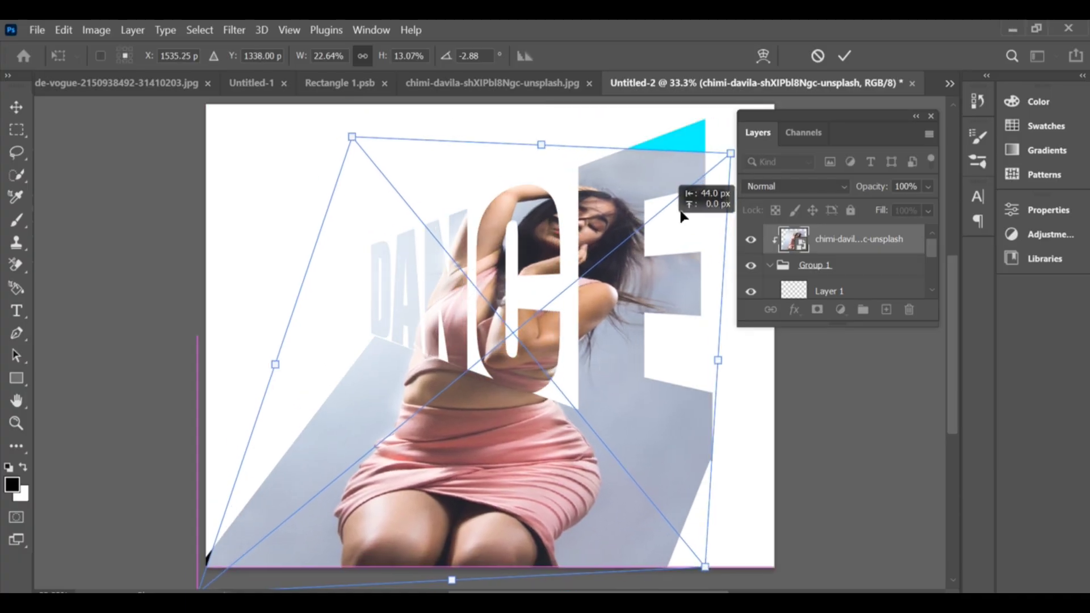
Move and rotate the clipped dancer photo to fill DANCE, then commit the transform.
{"action": "left_click_drag", "start_coordinate": [729, 152], "coordinate": [704, 128]}
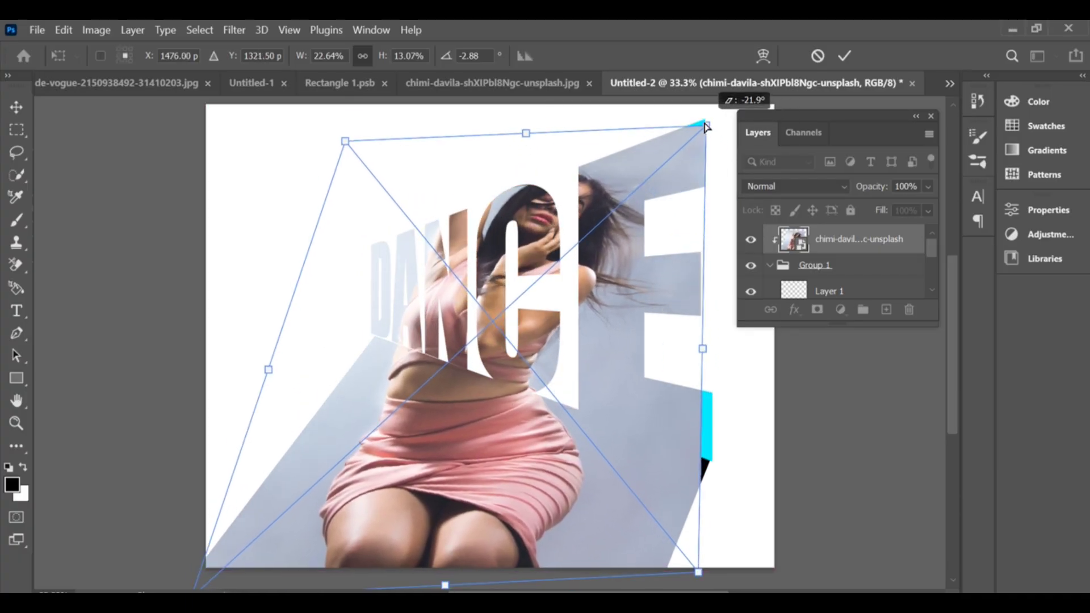
{"action": "left_click_drag", "start_coordinate": [705, 126], "coordinate": [351, 169]}
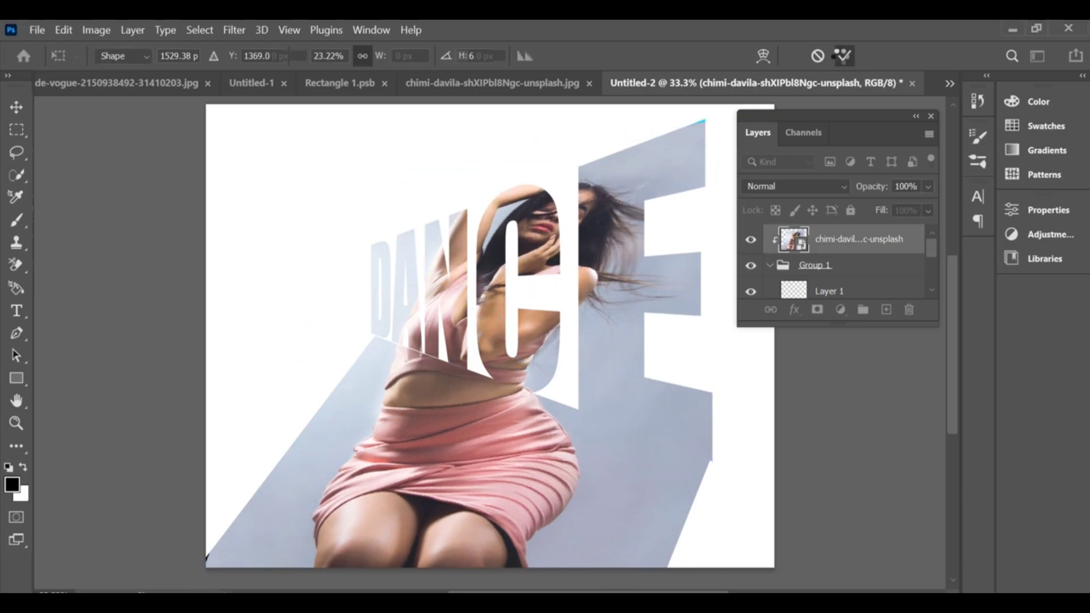
{"action": "left_click", "coordinate": [14, 378]}
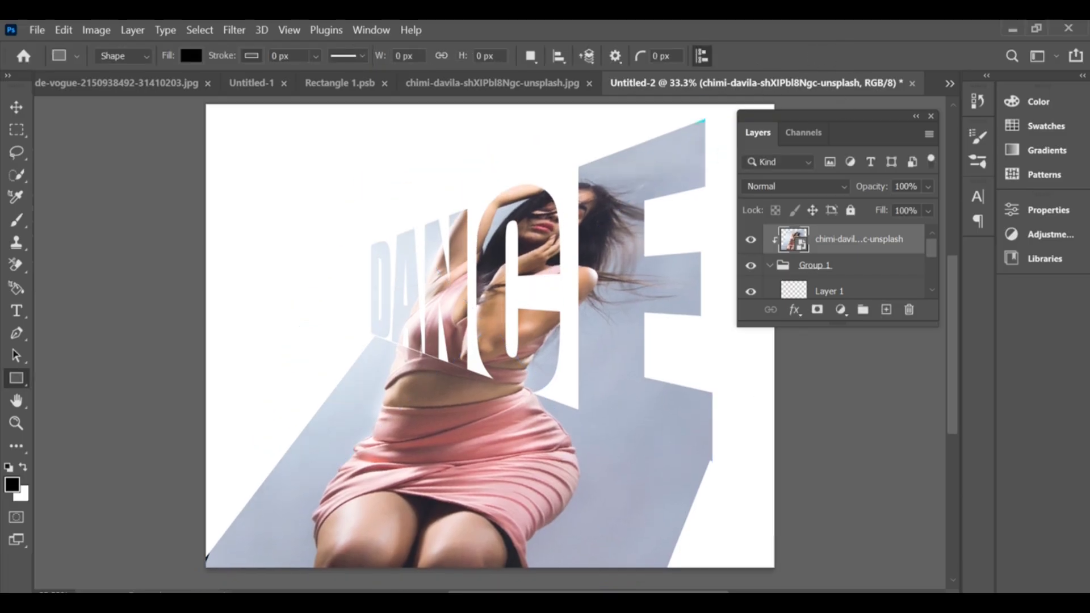